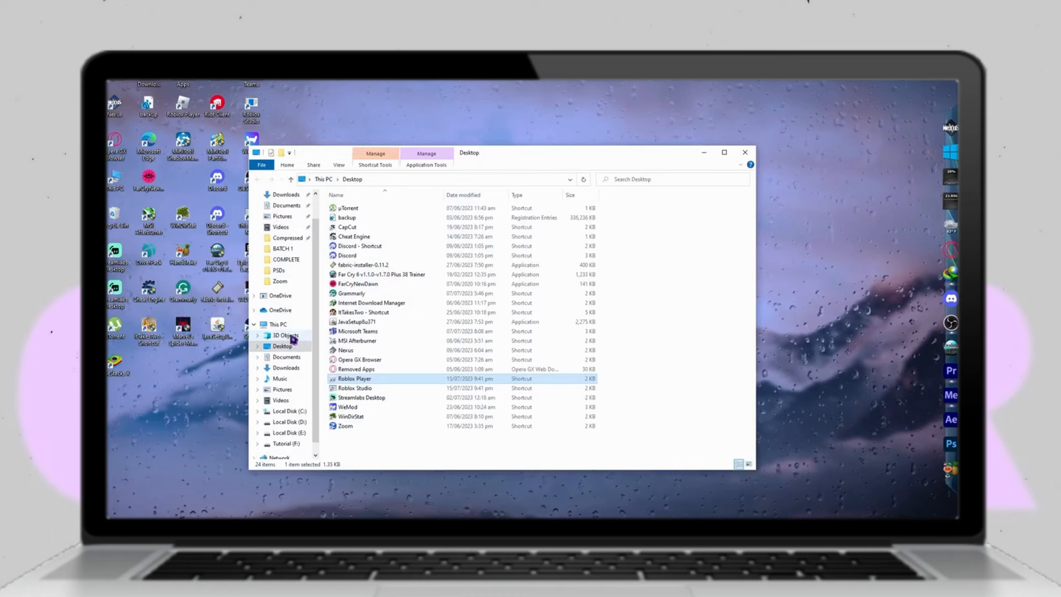
pyautogui.moveTo(369, 392)
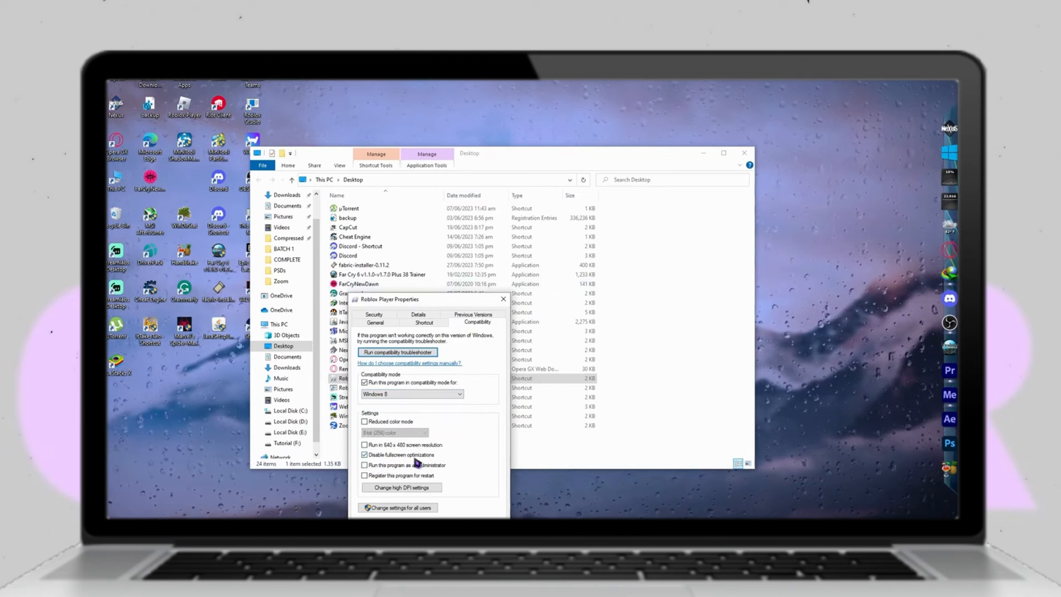
# - Enable 'Run this program as an administrator' for the Roblox Player shortcut
pyautogui.click(364, 466)
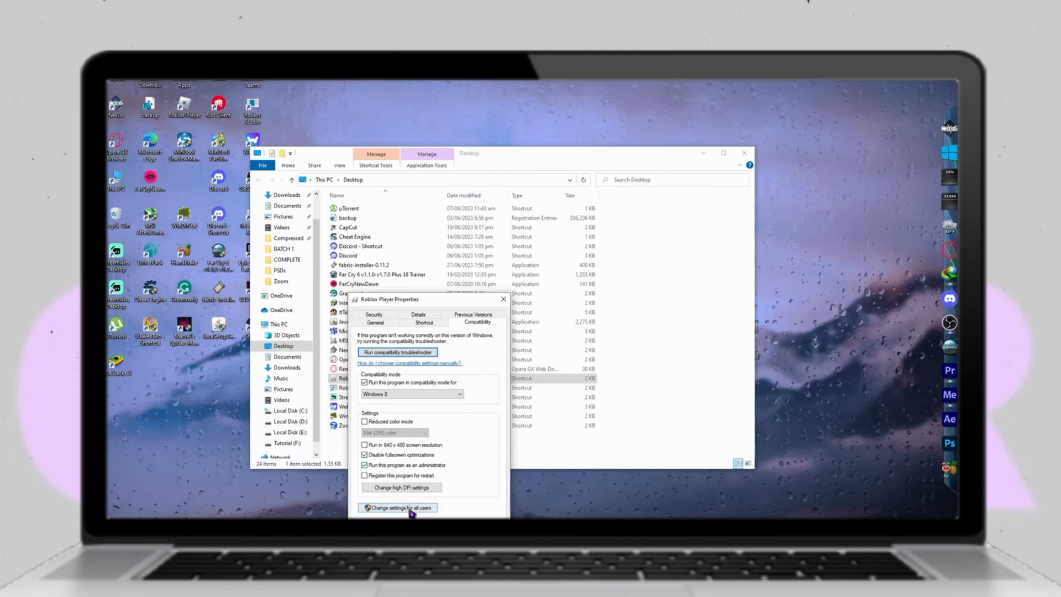
pyautogui.moveTo(481, 512)
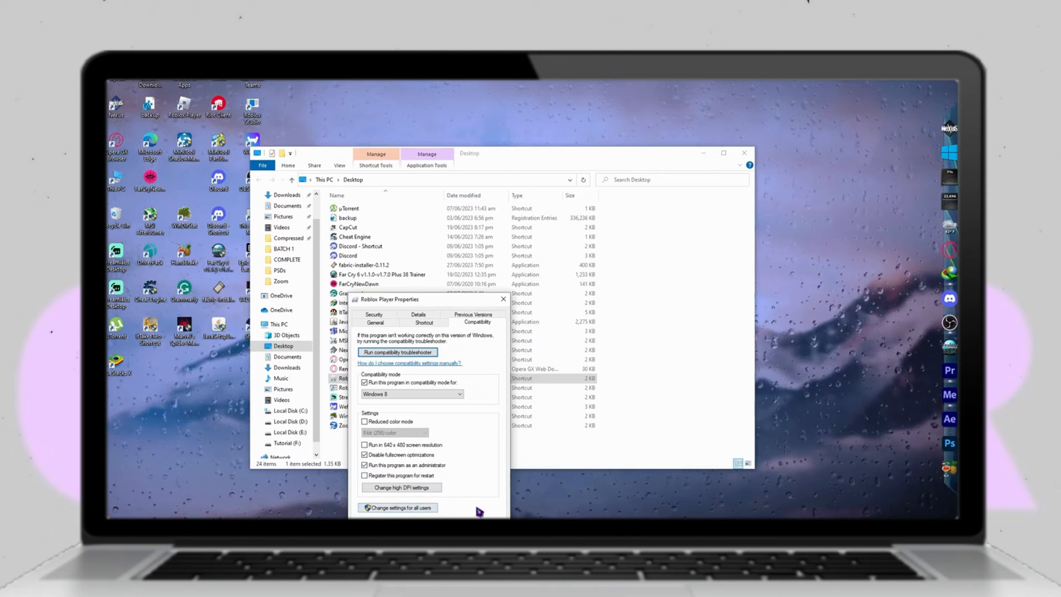
pyautogui.moveTo(407, 516)
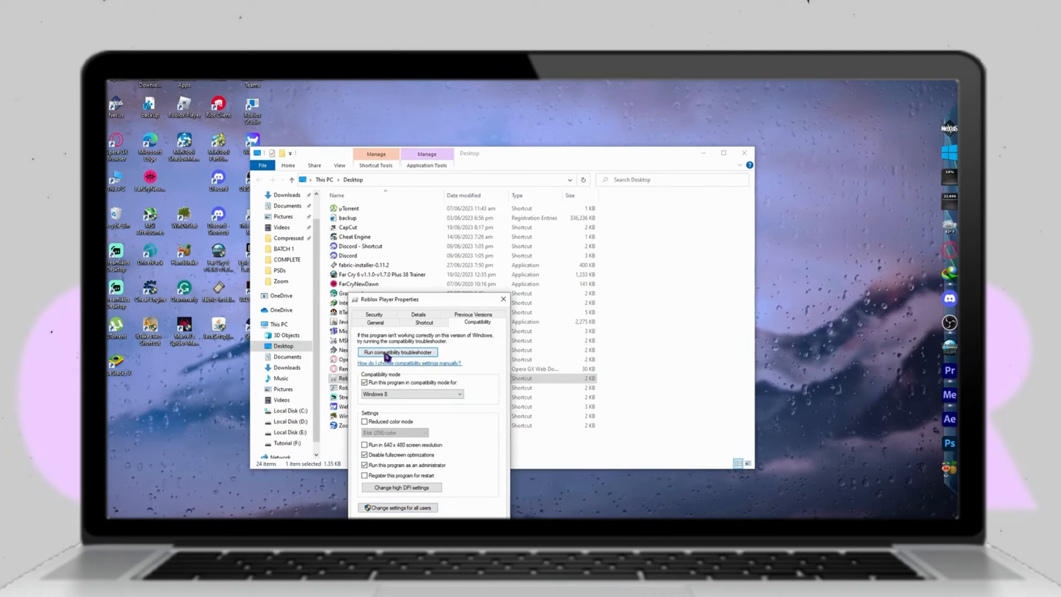
# - Start the compatibility troubleshooter for Roblox Player to test Windows 8 settings
pyautogui.click(397, 351)
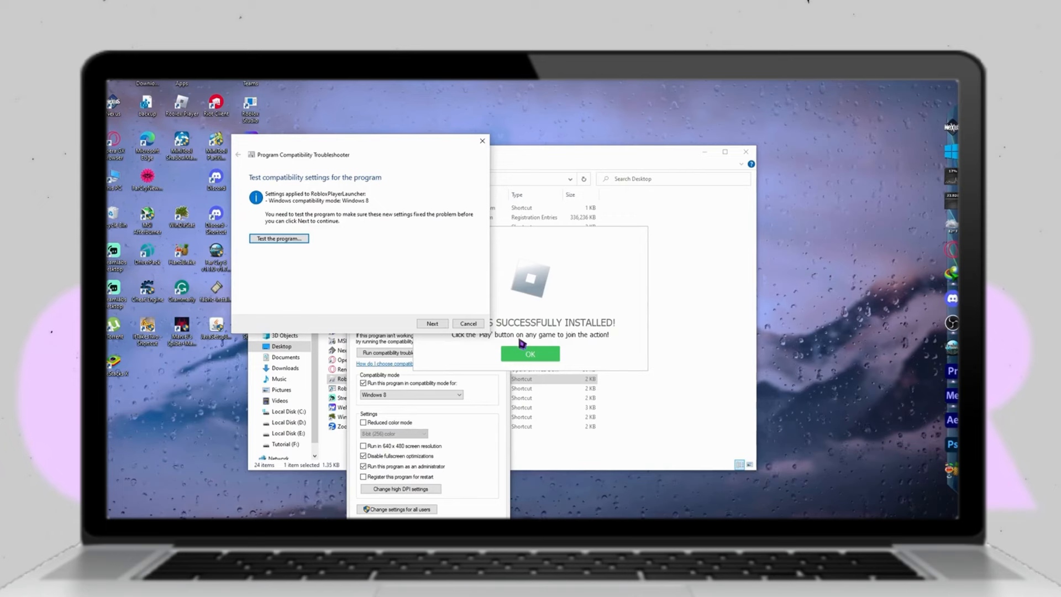
pyautogui.moveTo(431, 299)
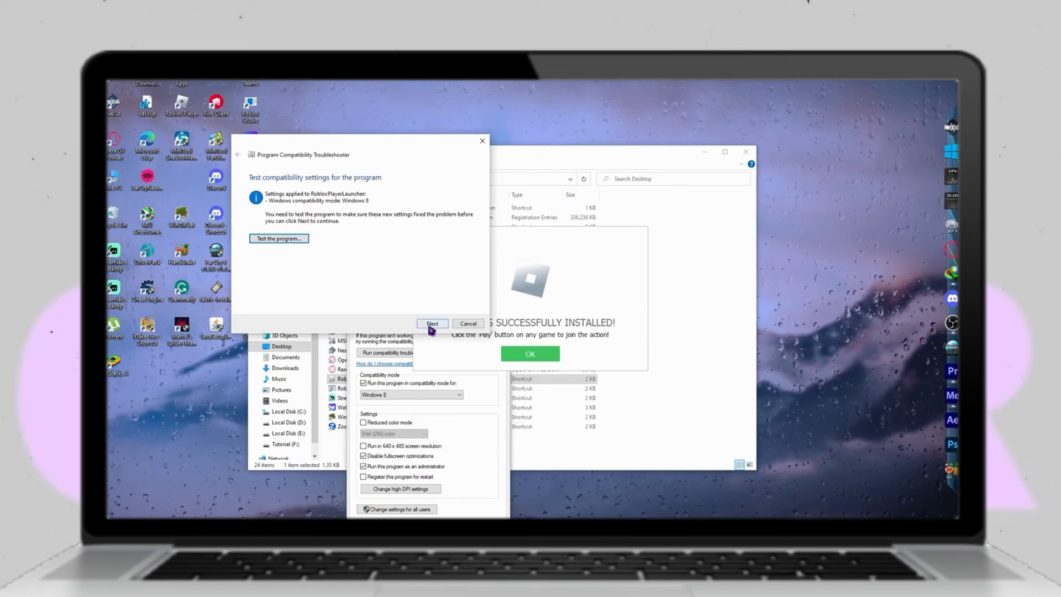
# - Save the tested compatibility settings so the program is reported fixed, then close the troubleshooter
pyautogui.click(432, 324)
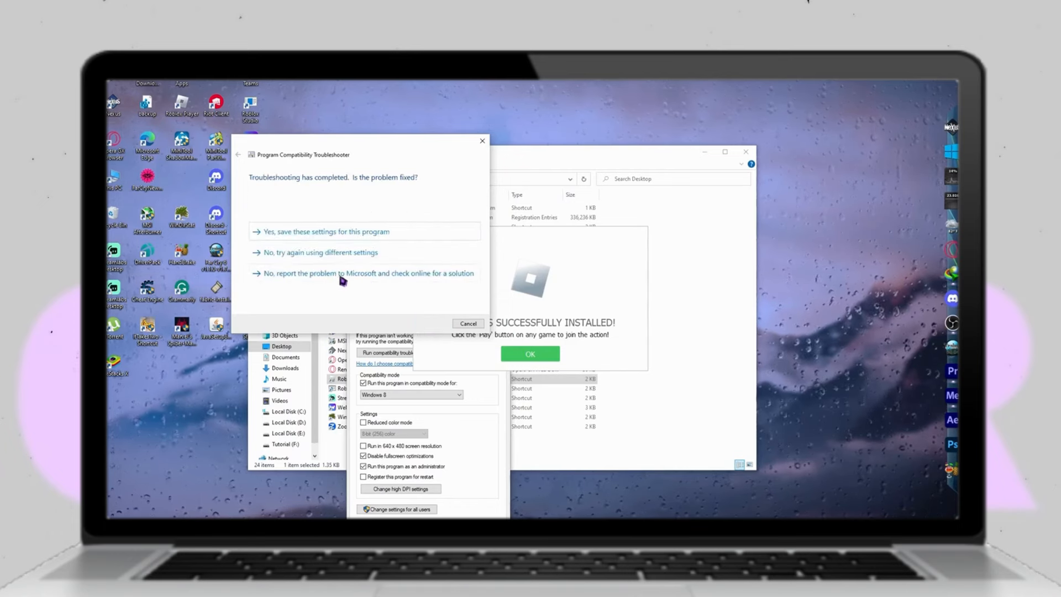
pyautogui.moveTo(271, 266)
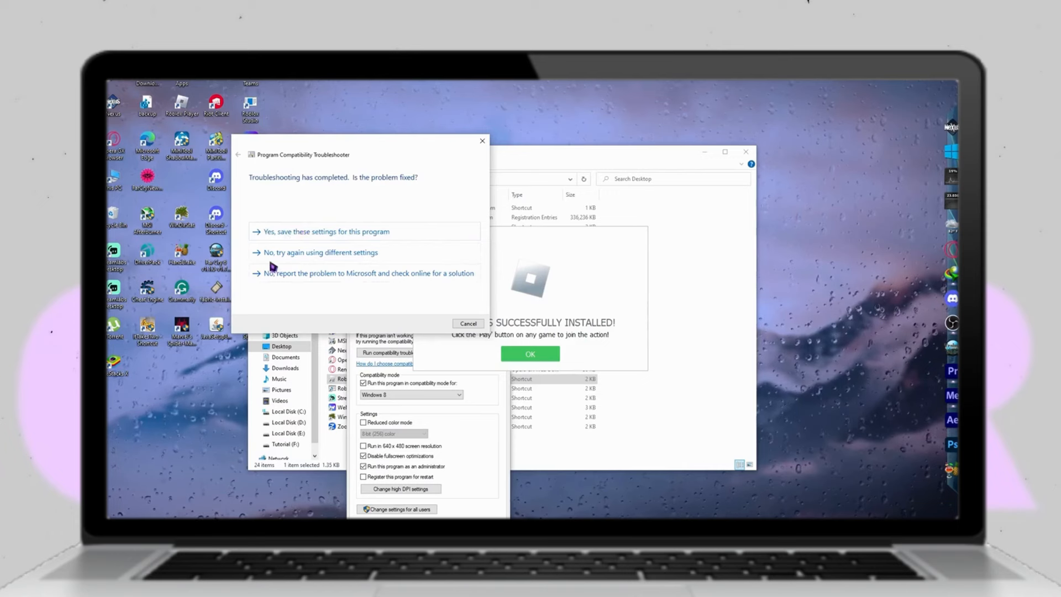
pyautogui.moveTo(341, 255)
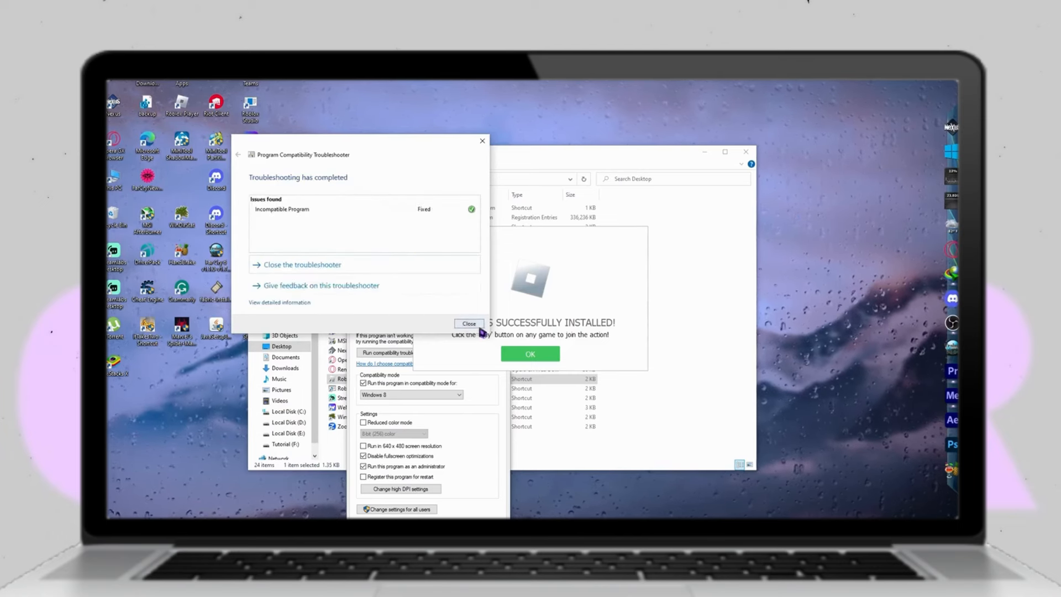
pyautogui.click(469, 324)
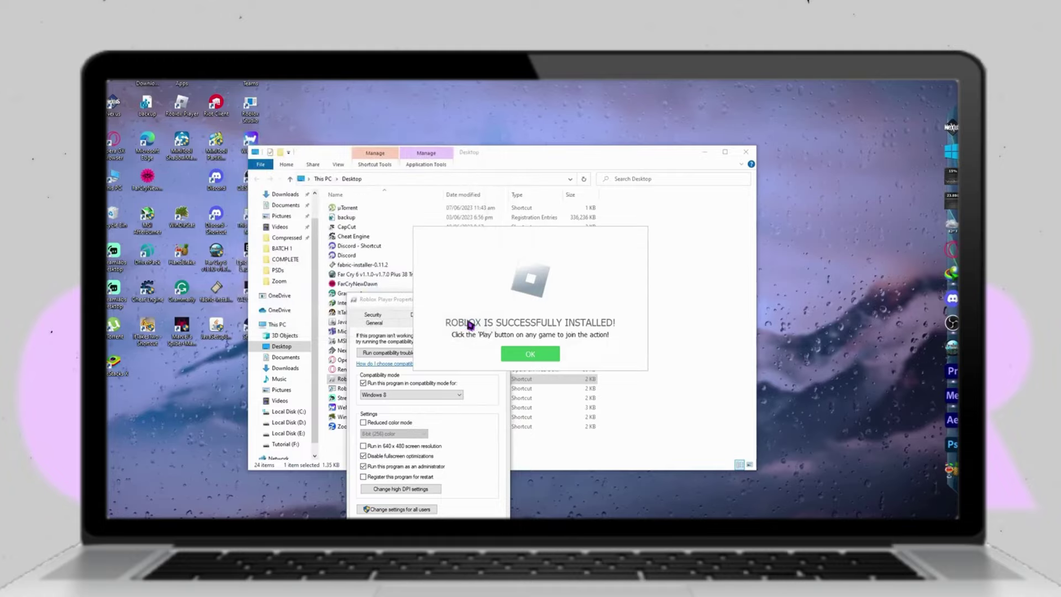